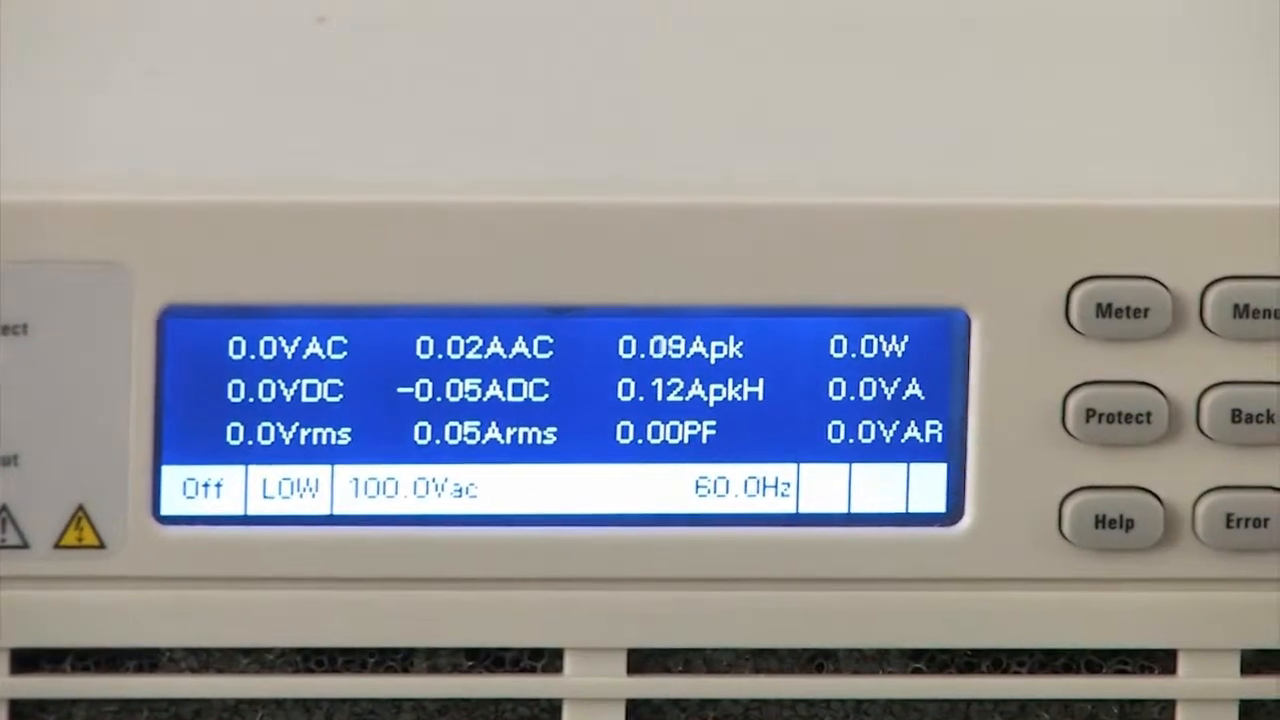
Set the Output > Phase turn-on phase to 70 degrees, then return to the meter readout
click(1248, 312)
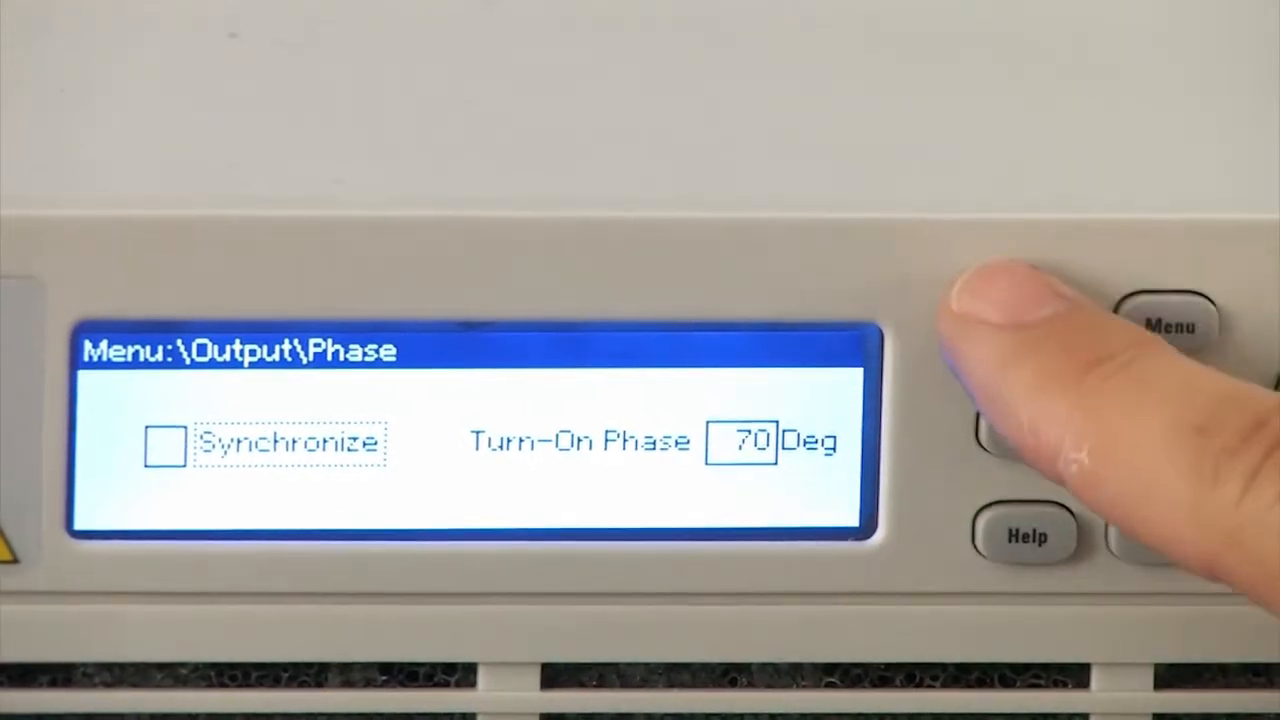
click(1035, 322)
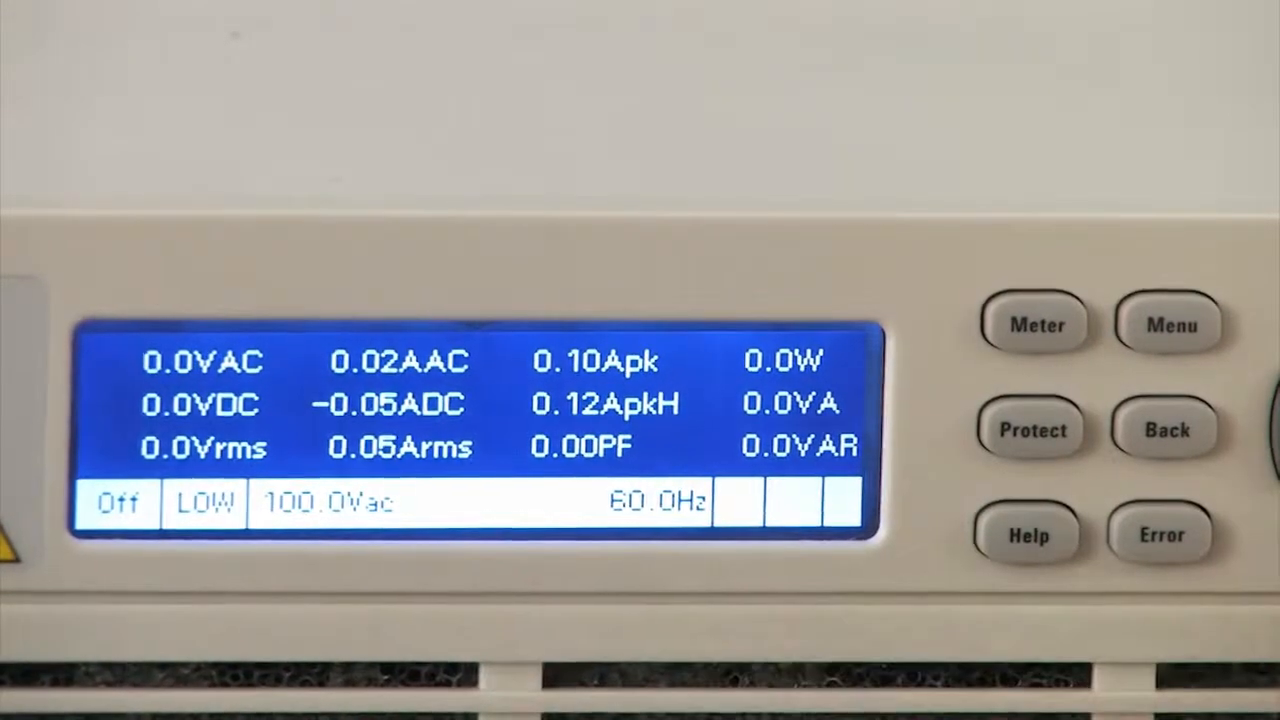